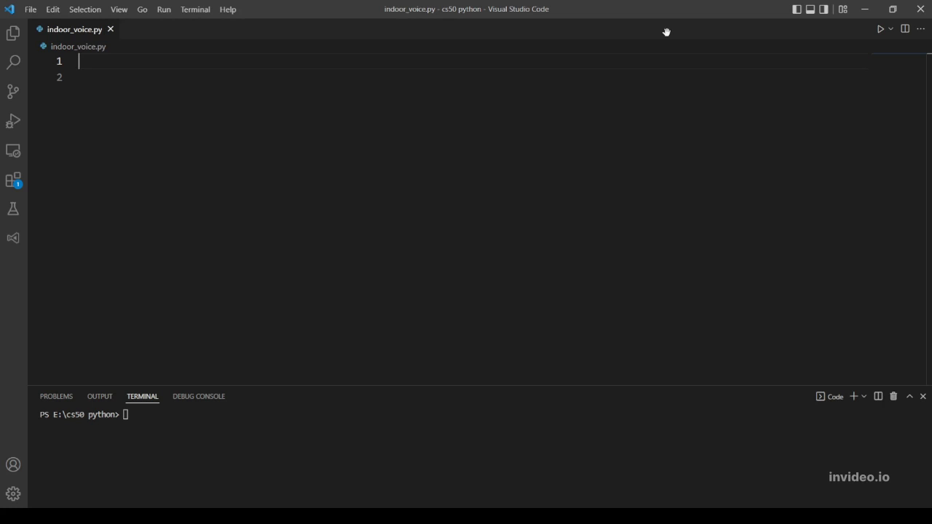
mouse_move(312, 122)
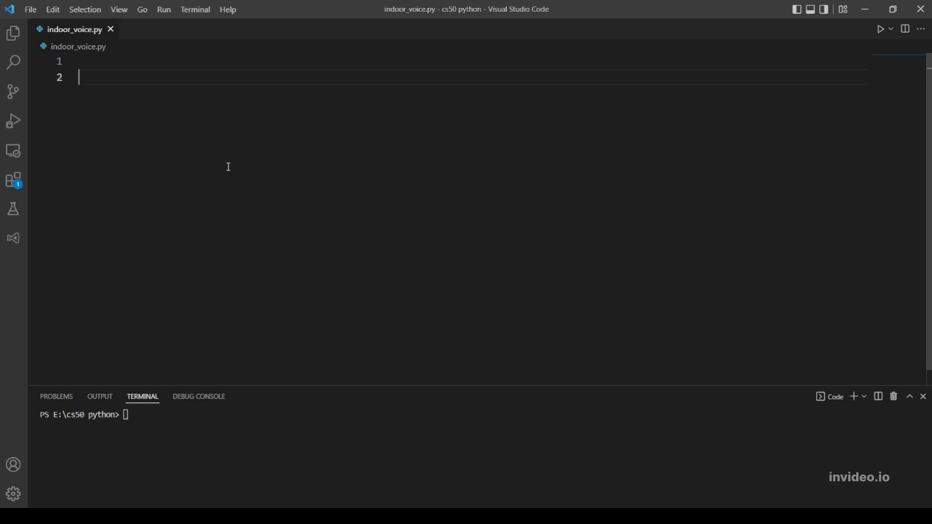
Write line 2 as text = input("Text: ") to read the user's text
type("text")
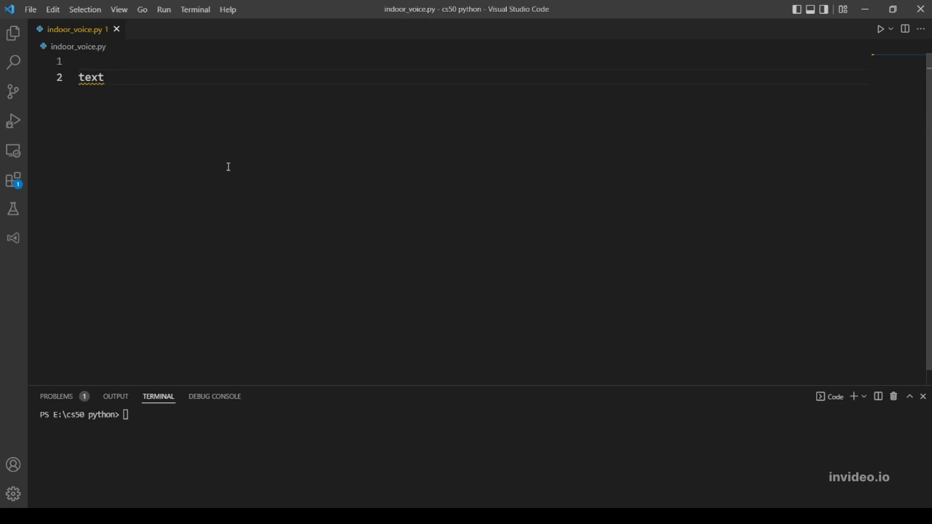
type("=")
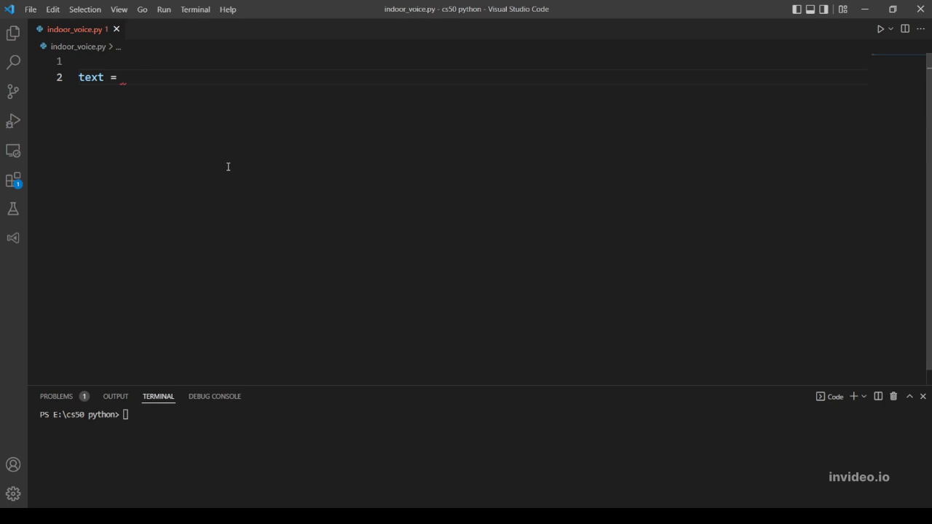
type("inpu")
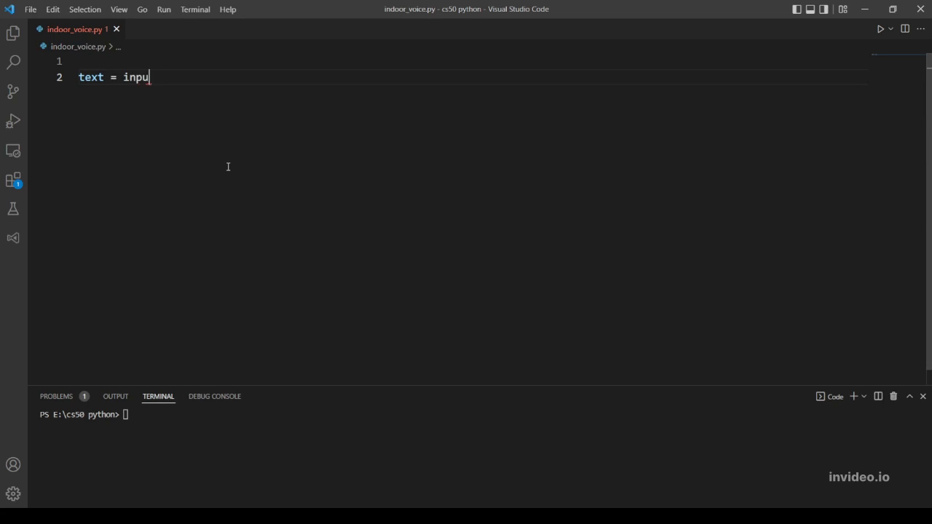
type("t(\"\")")
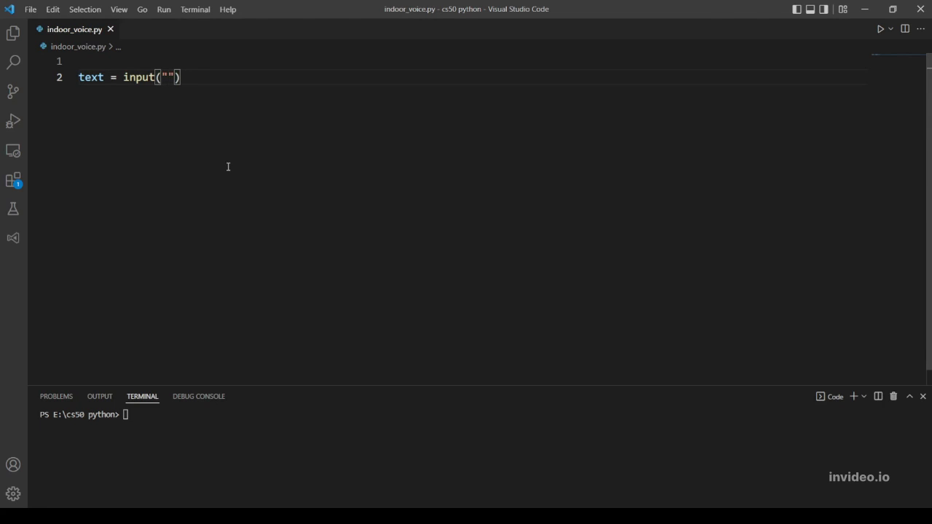
type("Text:")
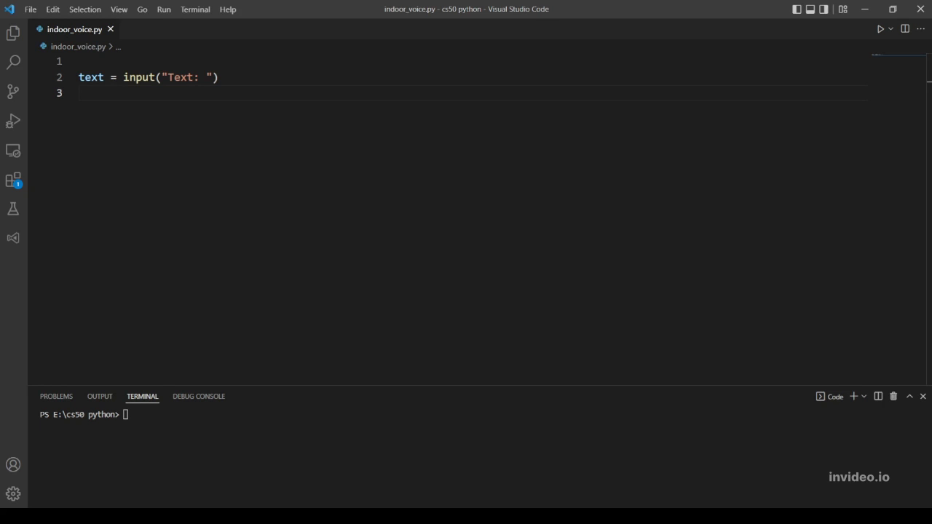
mouse_move(42, 111)
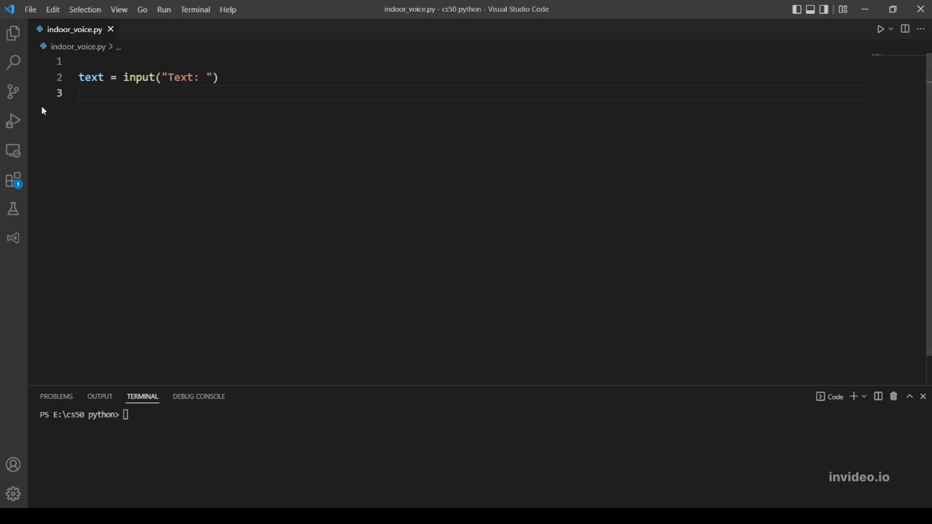
Add lower_text = text.lower() on line 4 to lowercase the input
key("Enter")
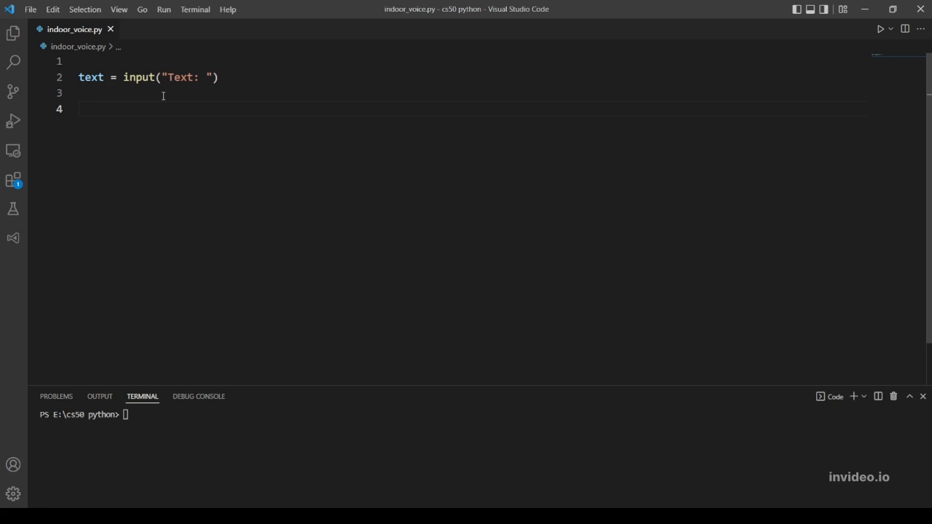
type("lower")
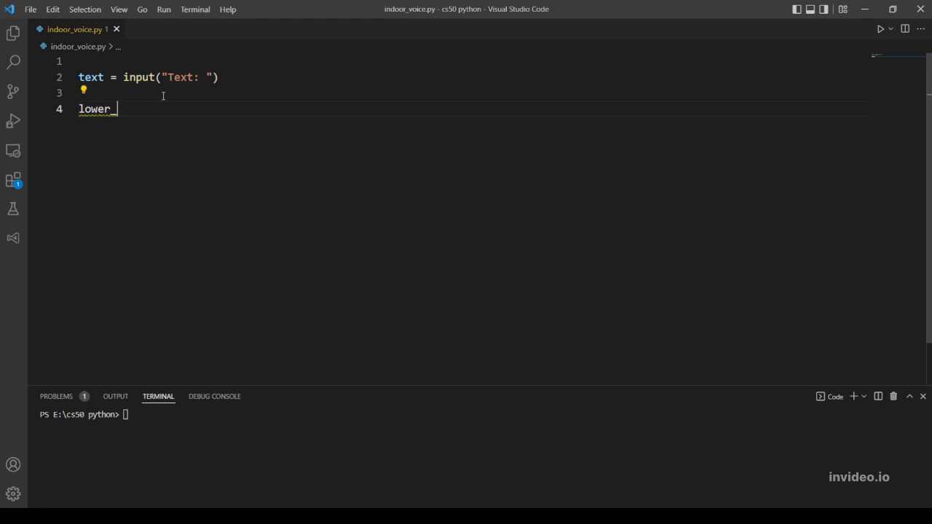
type("_text =")
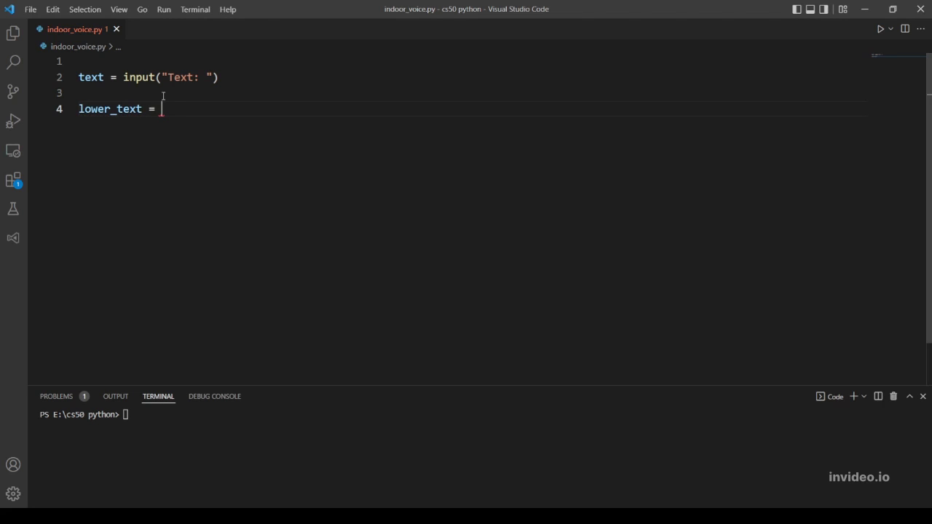
type("text")
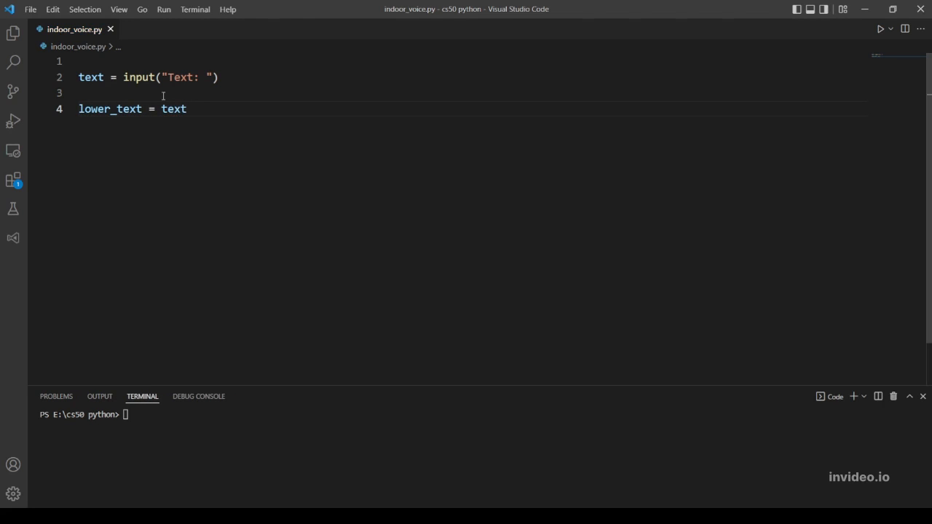
type(".l")
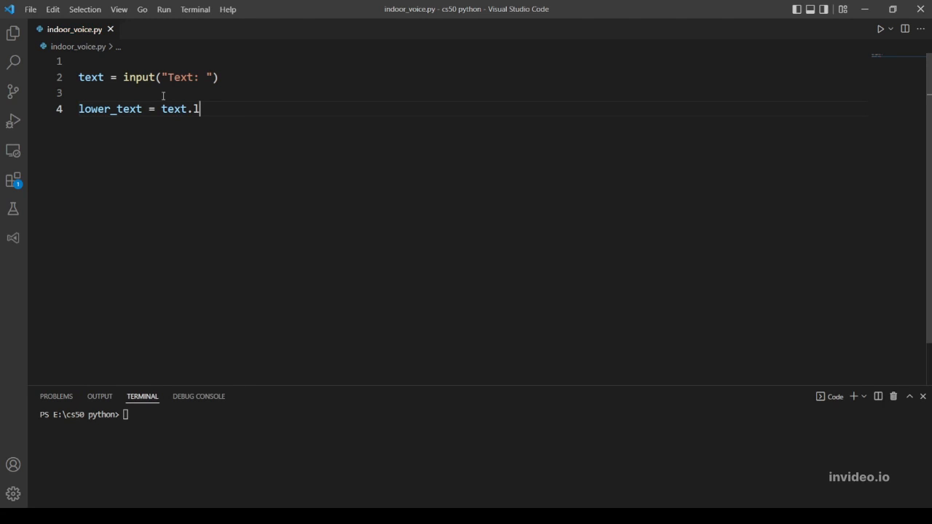
type("ower()")
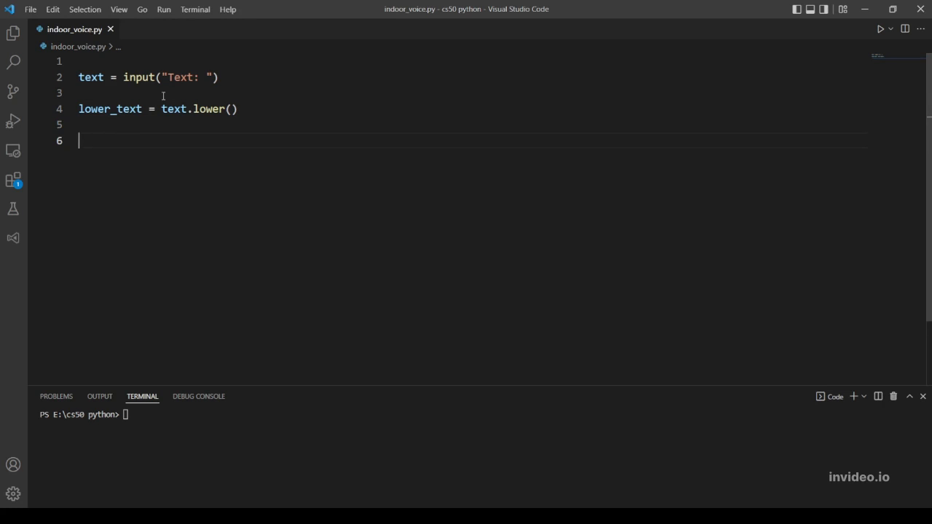
Add print(lower_text) on line 6 to output the result
type("print()")
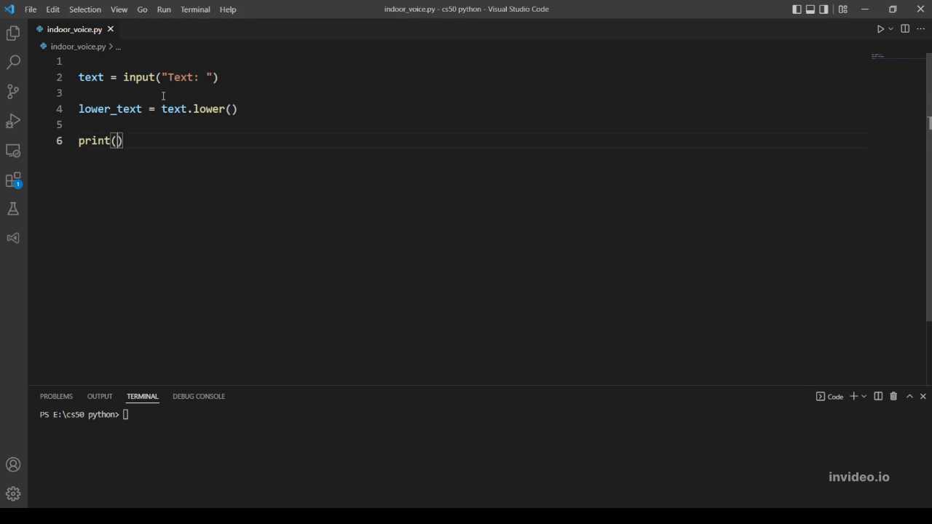
type("lower_text")
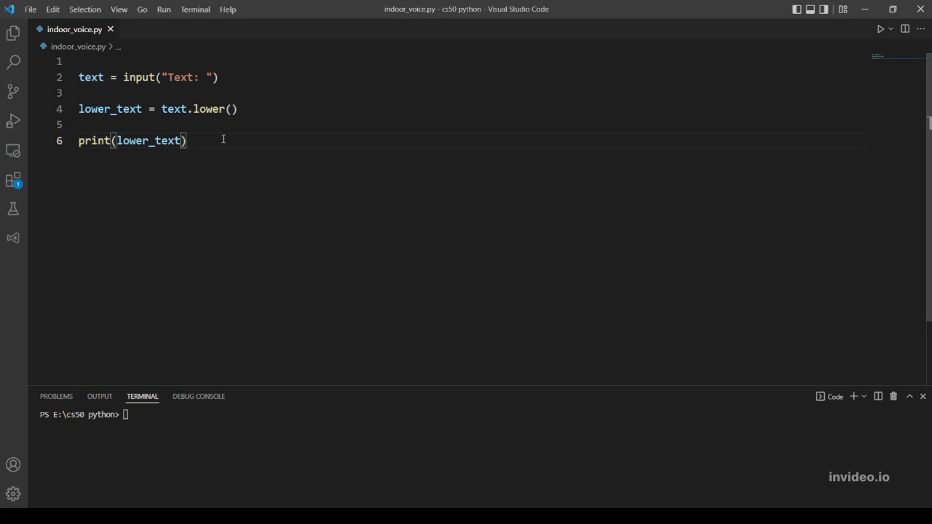
Run indoor_voice.py and enter hello, which prints hello
left_click(880, 30)
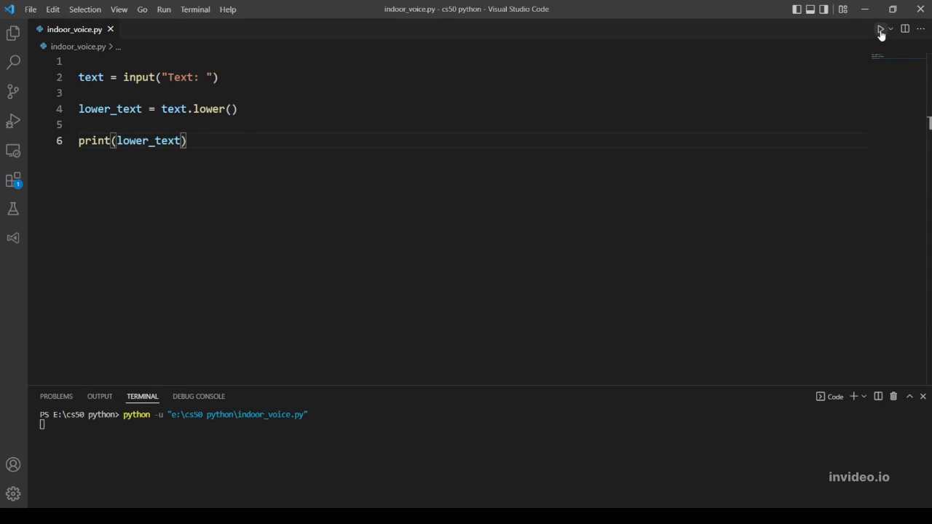
left_click(880, 29)
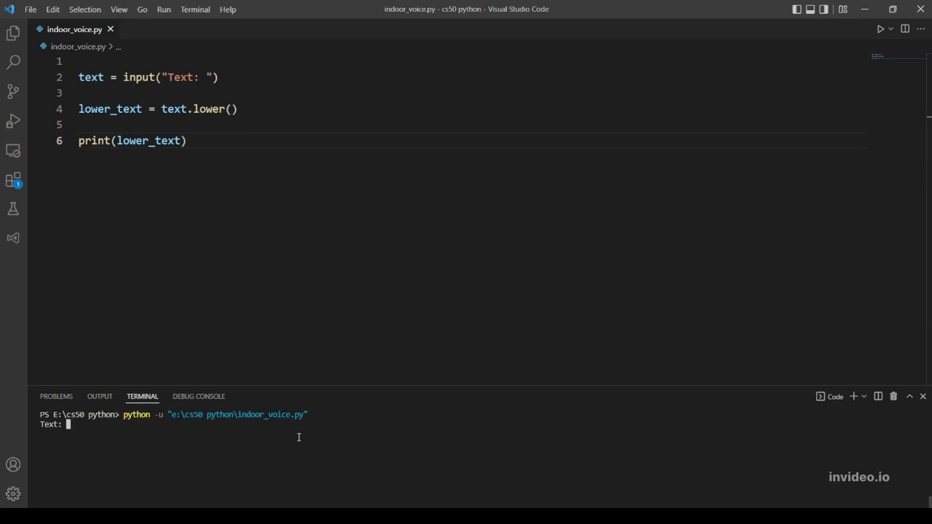
type("hello")
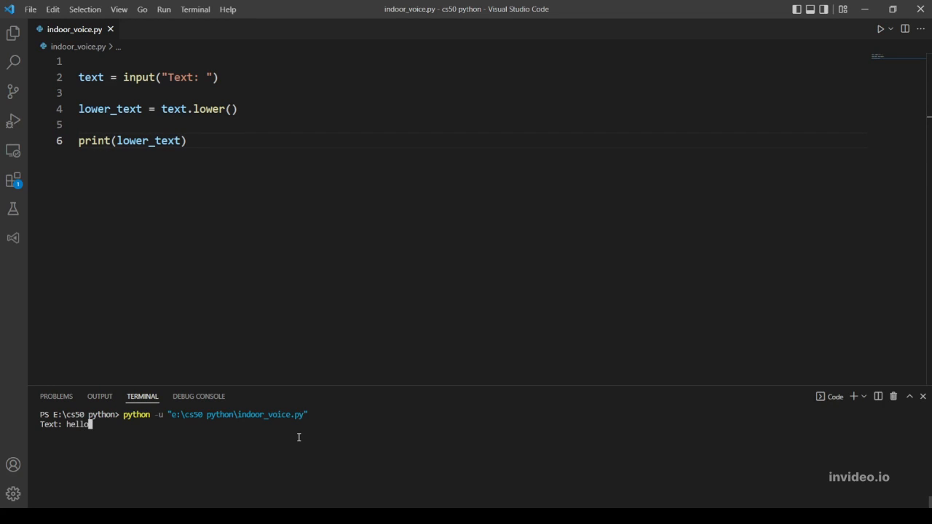
key("Return")
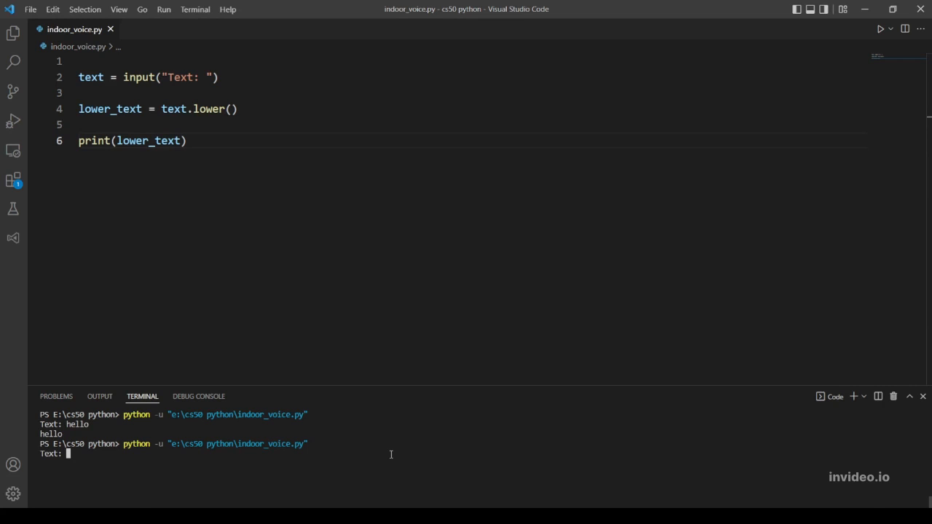
Run it again with HELLO, which also prints hello
type("HELLO")
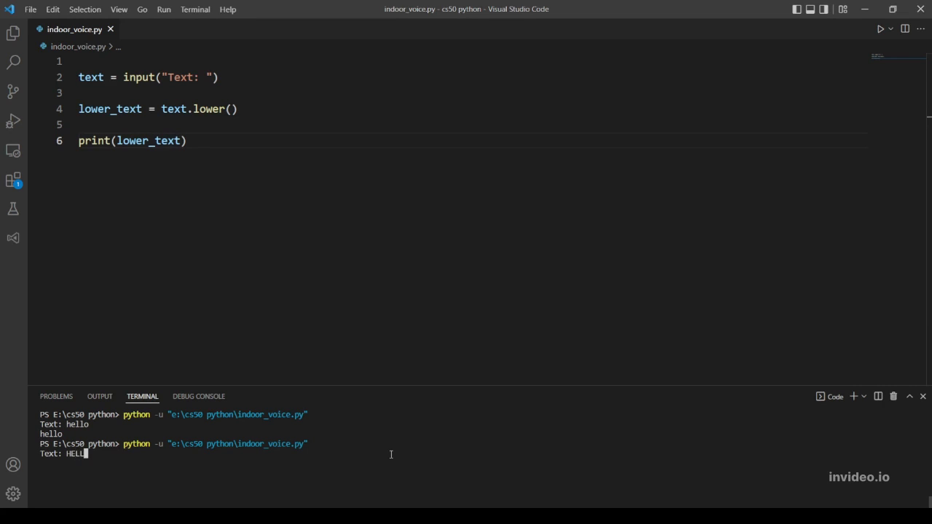
type("O")
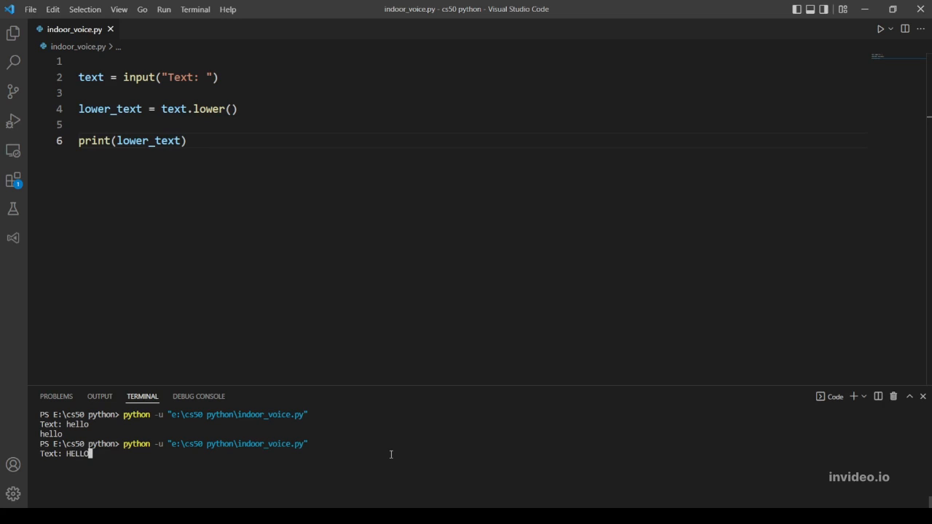
key("Return")
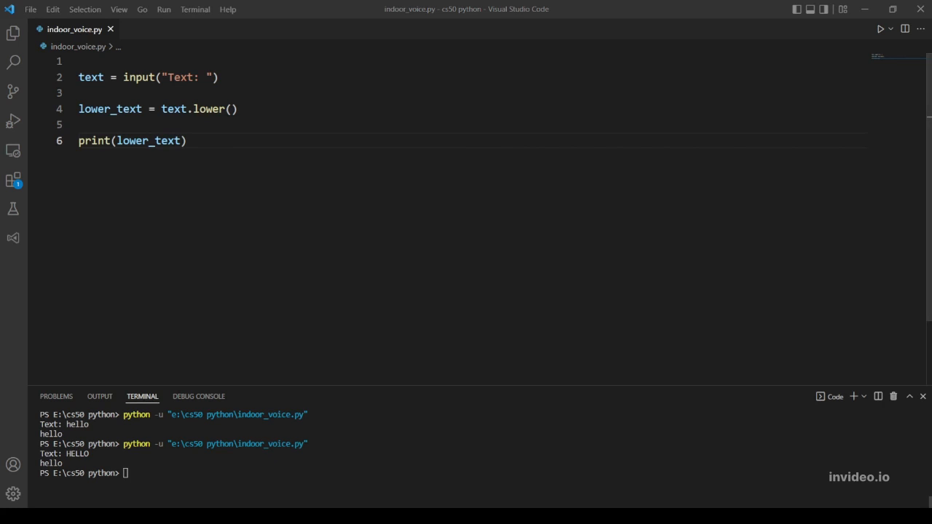
Run indoor_voice.py a third time with THIS IS CS50, printing this is cs50
left_click(879, 29)
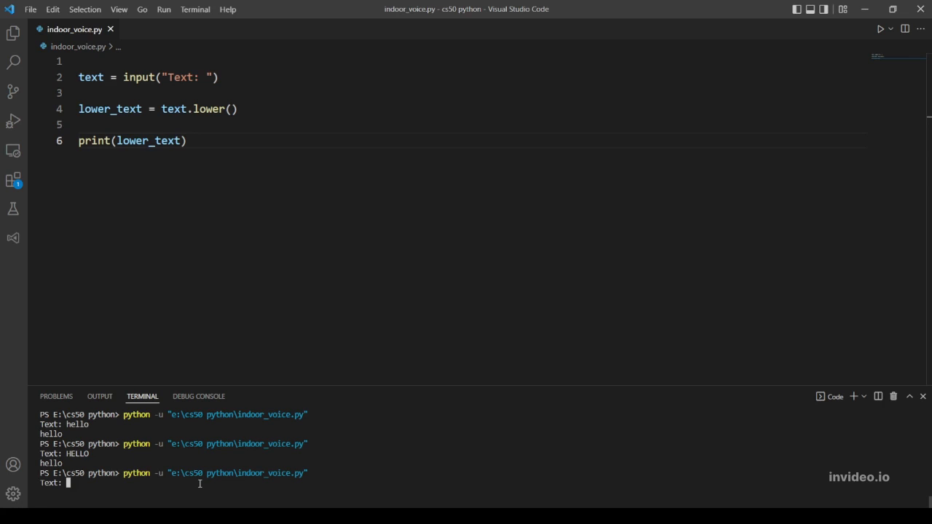
type("THIS IS")
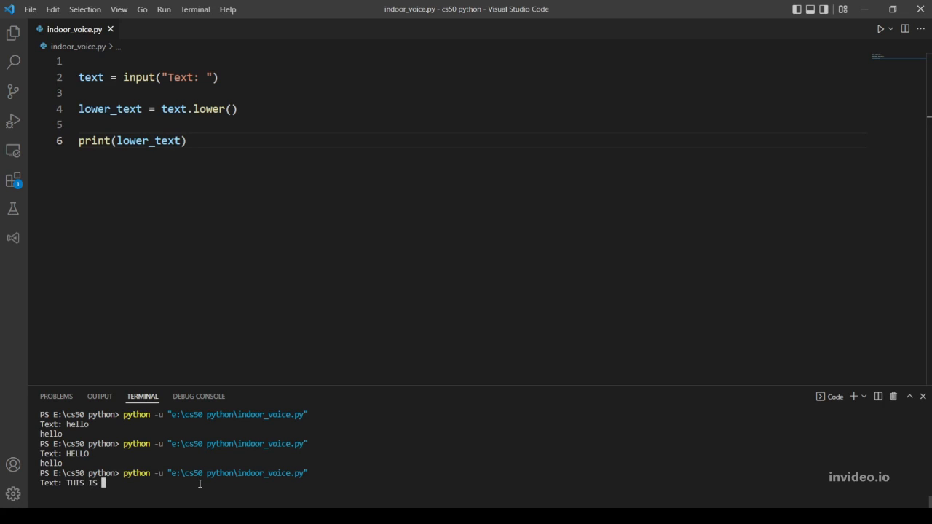
type("CSS")
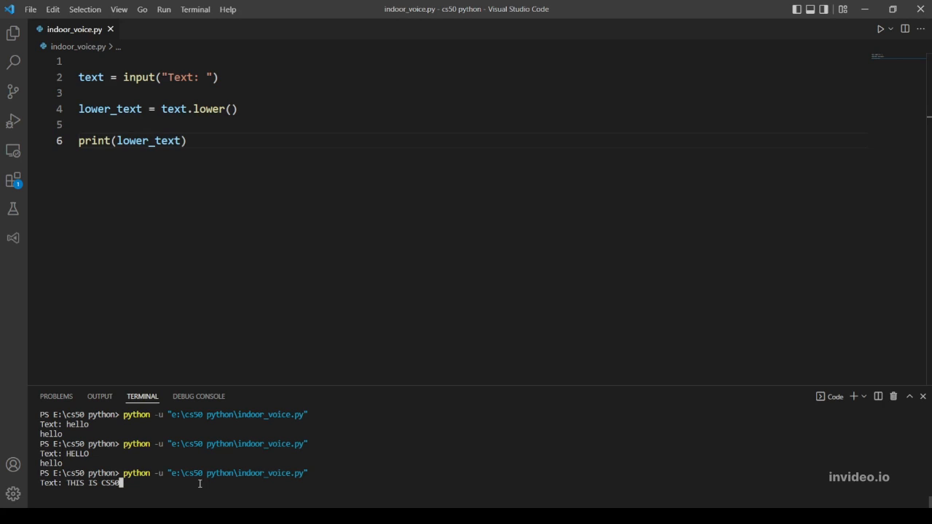
key("Return")
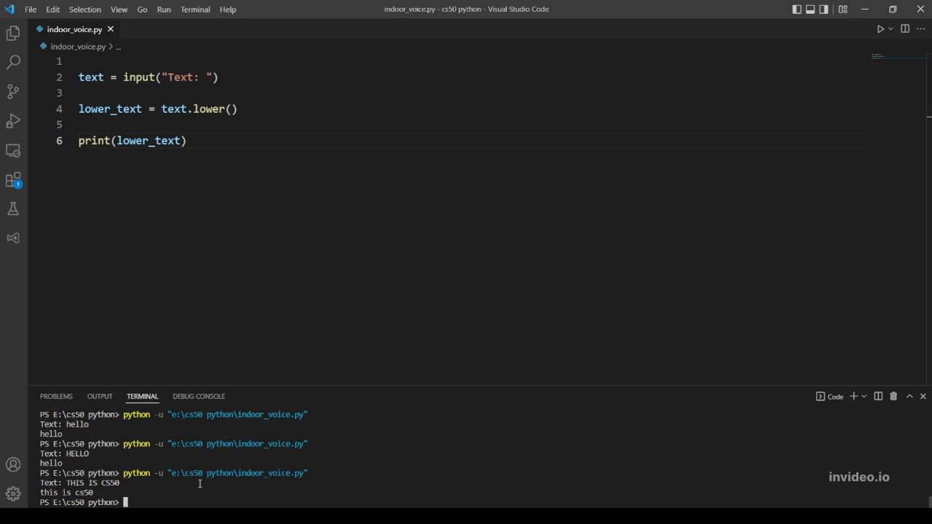